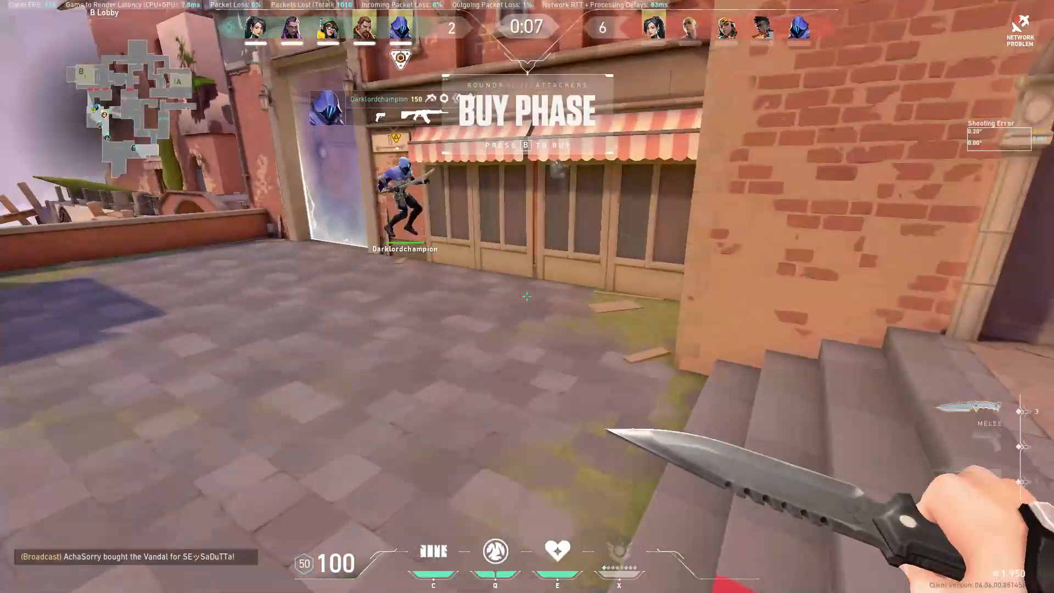
mouse_move(526, 296)
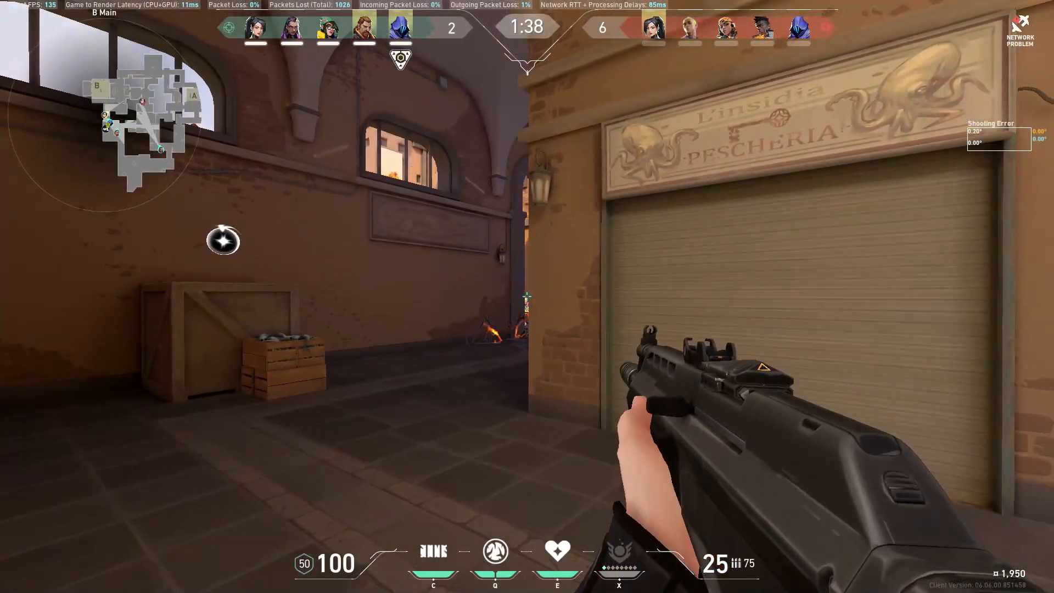
Fight through the Valorant round in B Main, then open the buy menu at buy phase
left_click(526, 297)
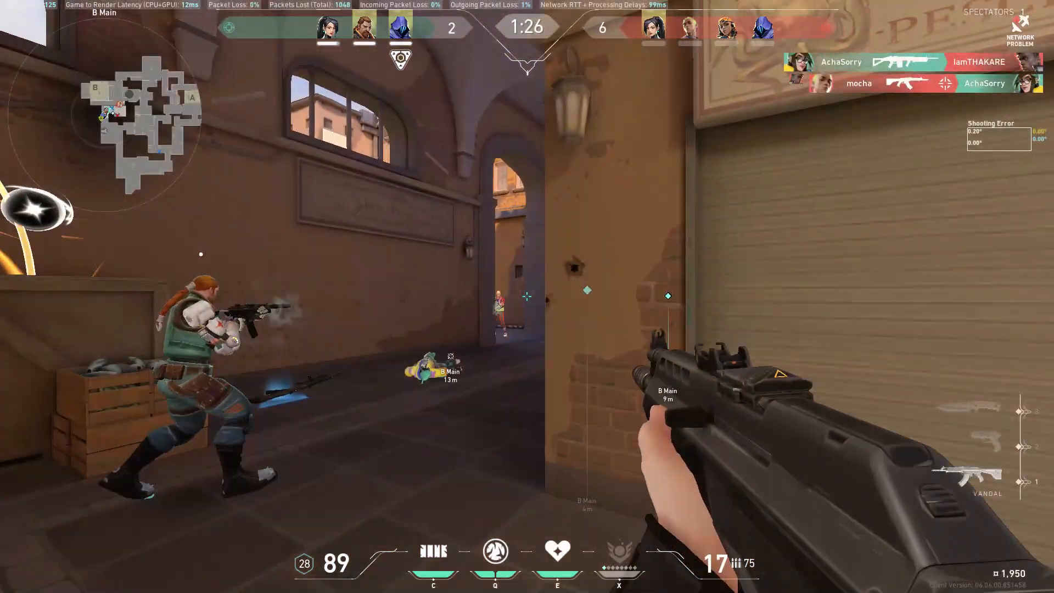
left_click(524, 297)
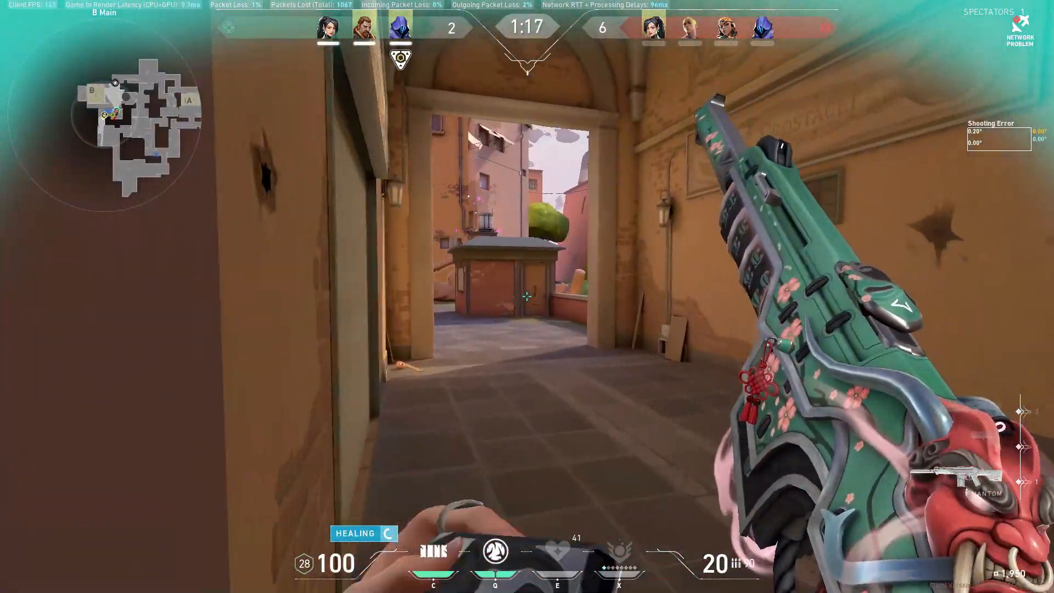
key("q")
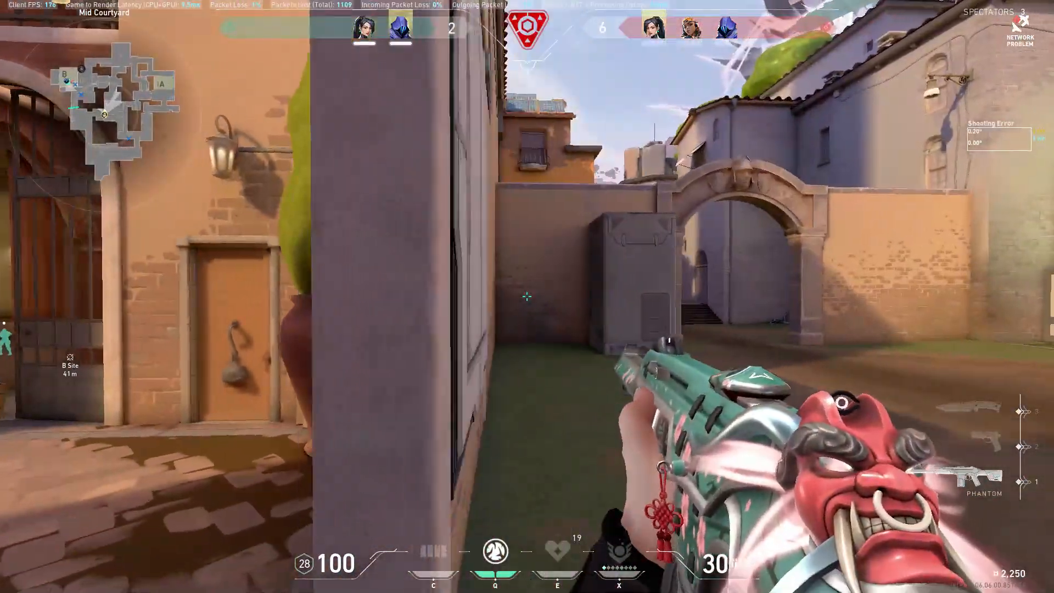
mouse_move(527, 297)
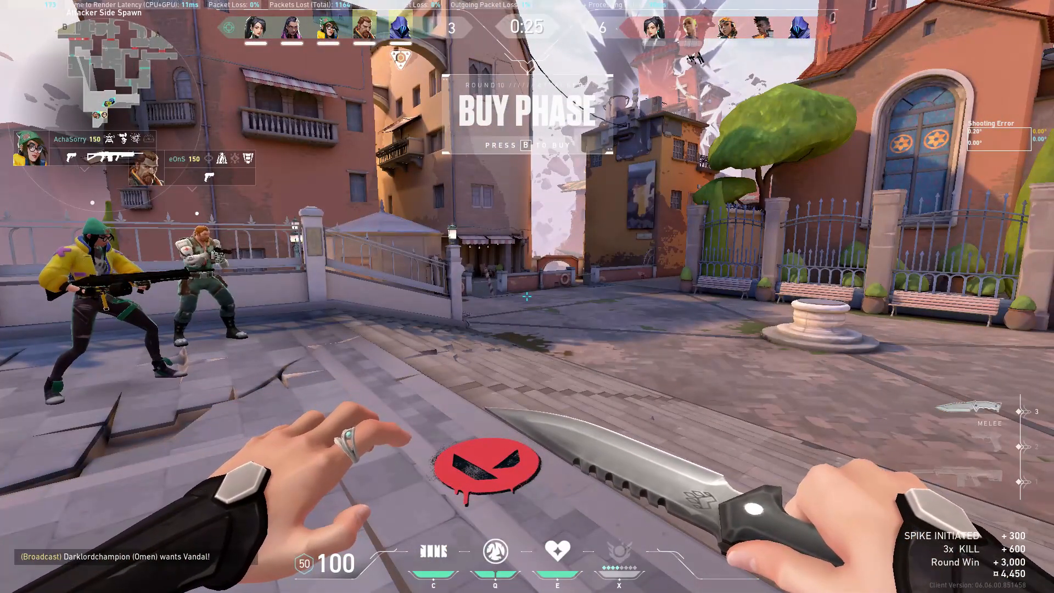
key("b")
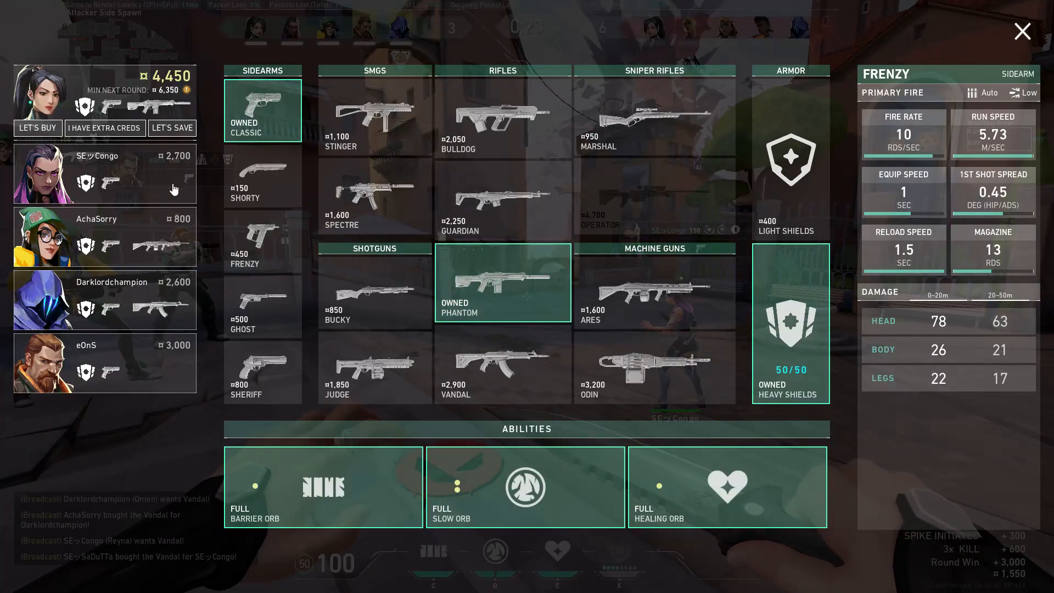
left_click(1022, 31)
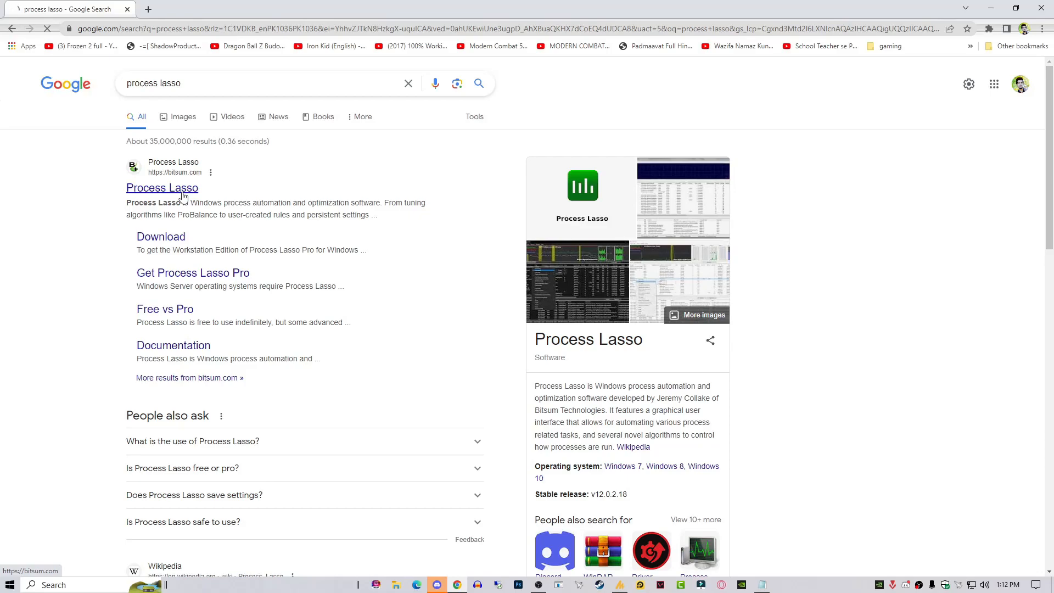
Open the official Bitsum Process Lasso site from the search results
left_click(162, 188)
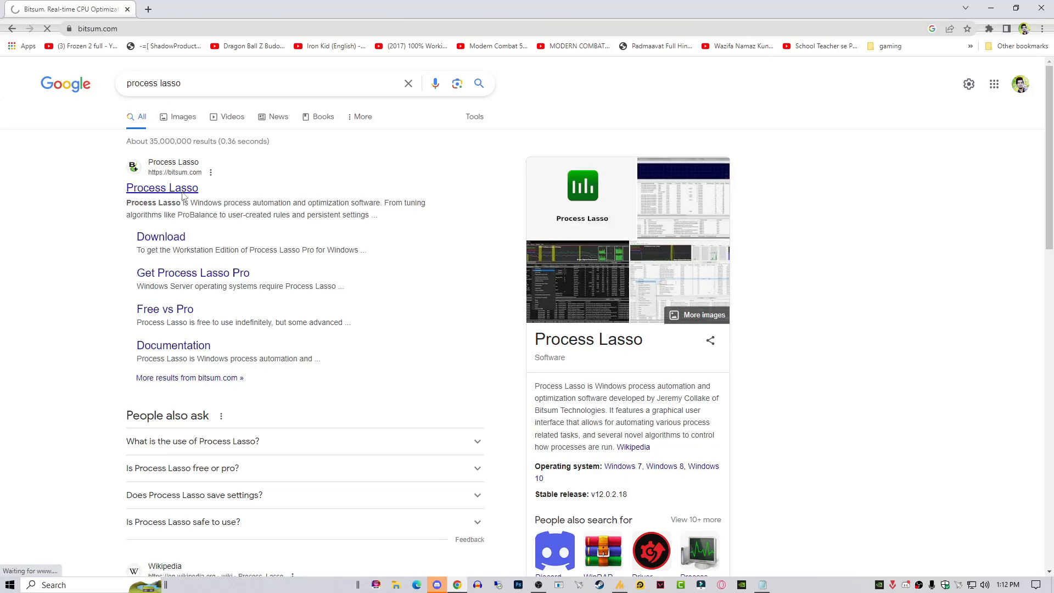
left_click(161, 187)
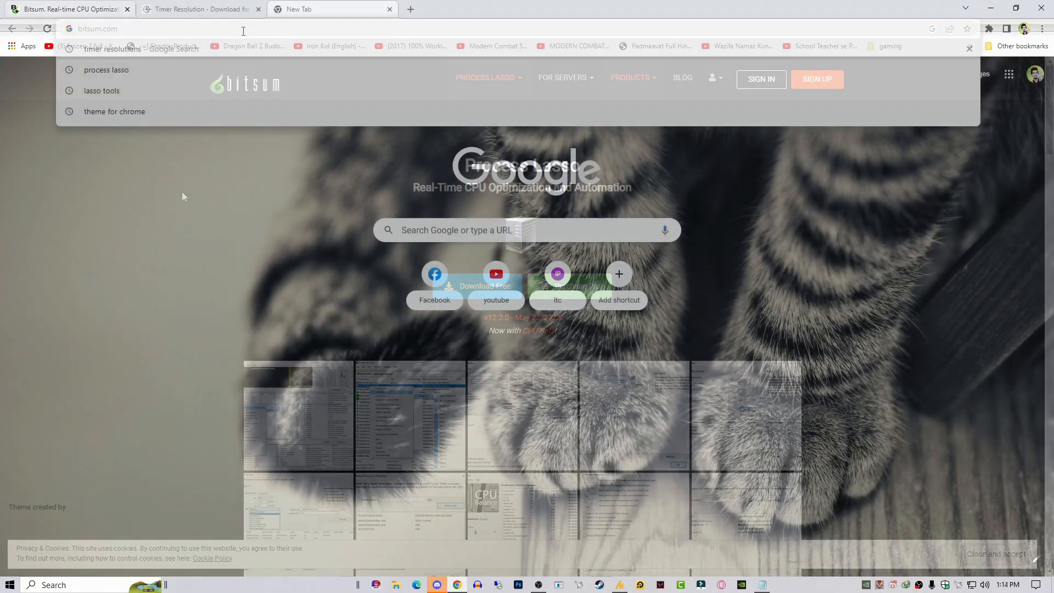
Search for rammap, then start a memreduct search in a new tab
type("ra")
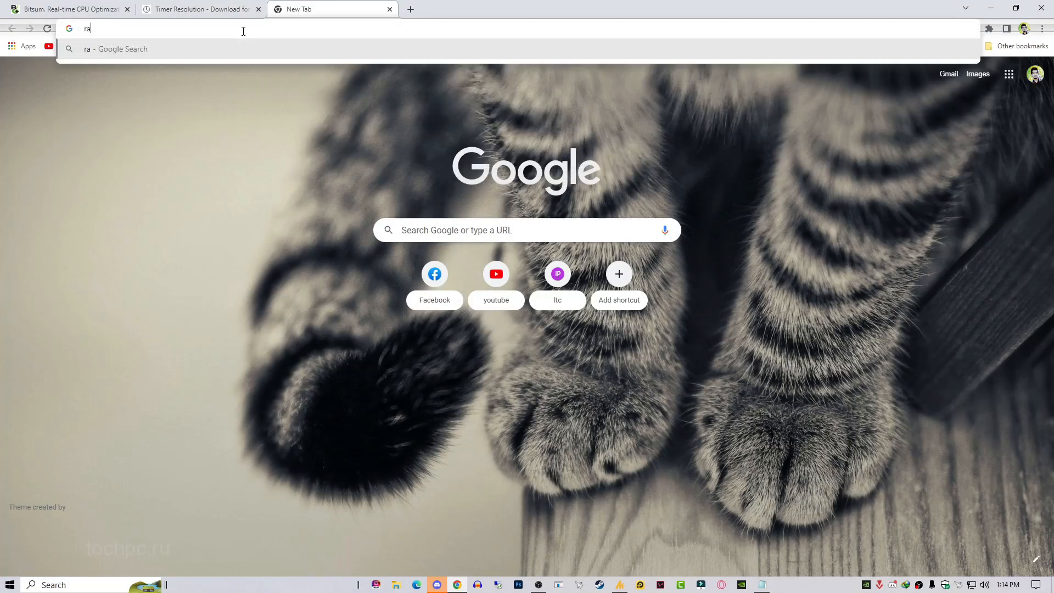
type("rammap")
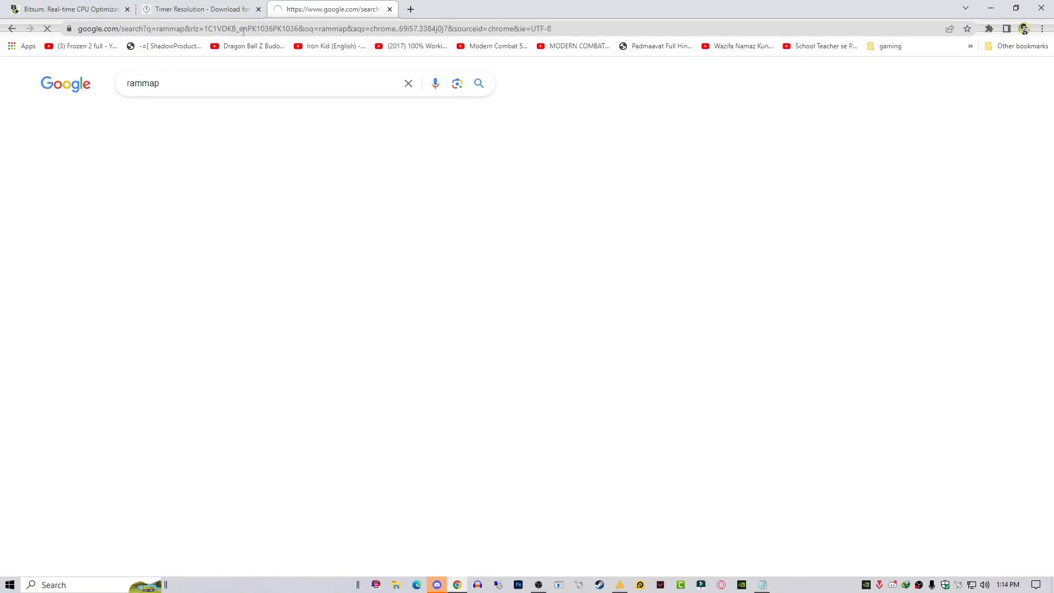
left_click(415, 9)
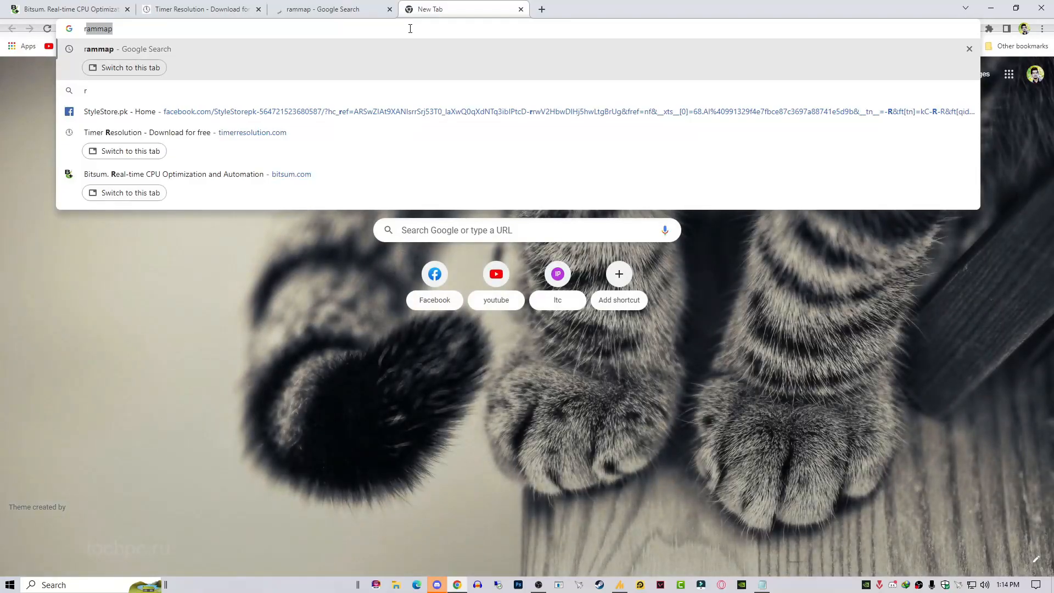
type("mem")
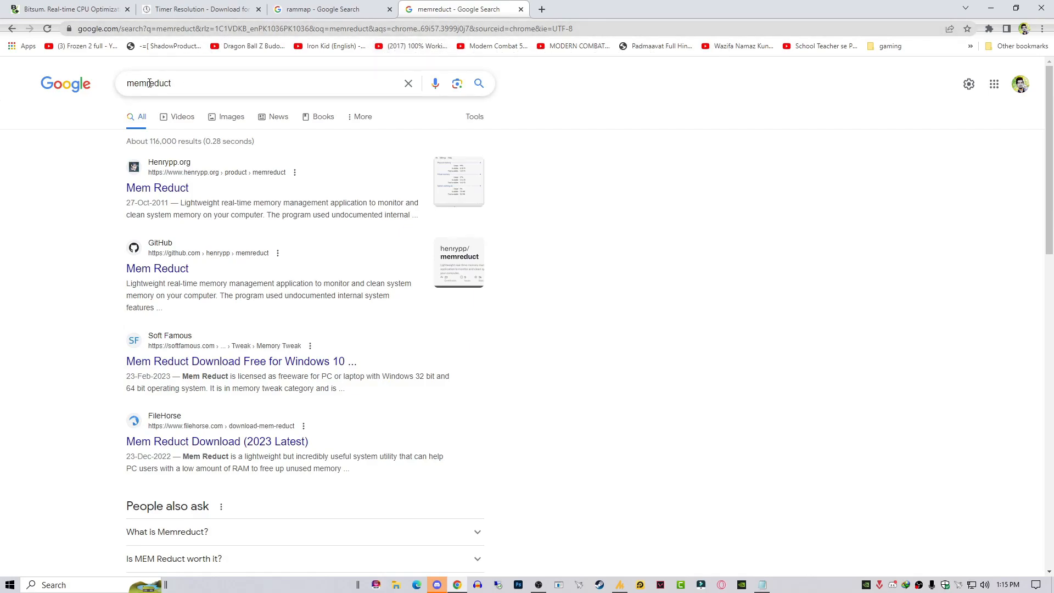
Search 'mem reduct free download' and open the FileHorse Mem Reduct page
left_click(209, 82)
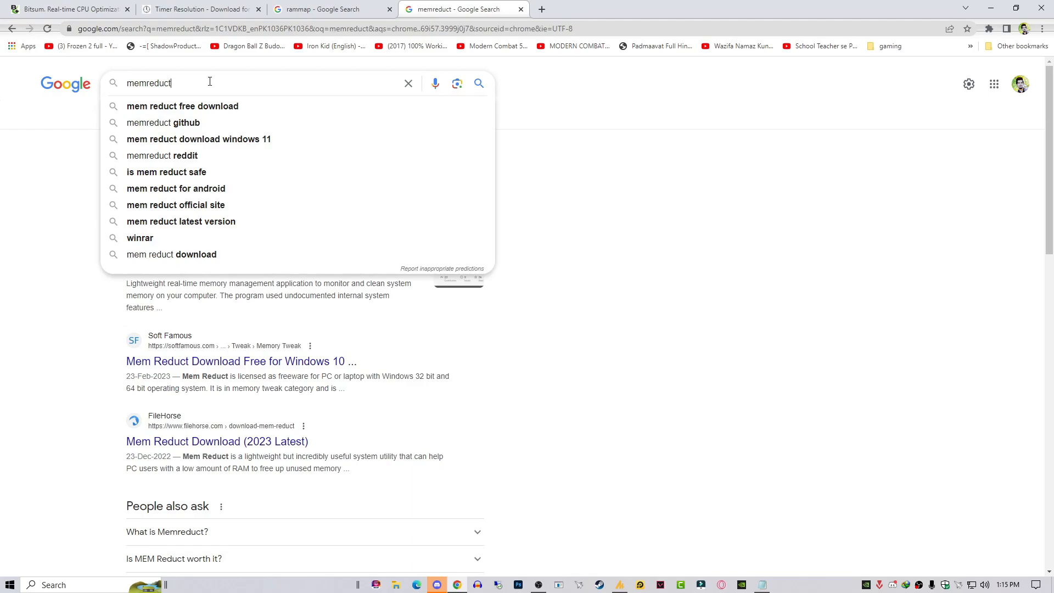
left_click(182, 106)
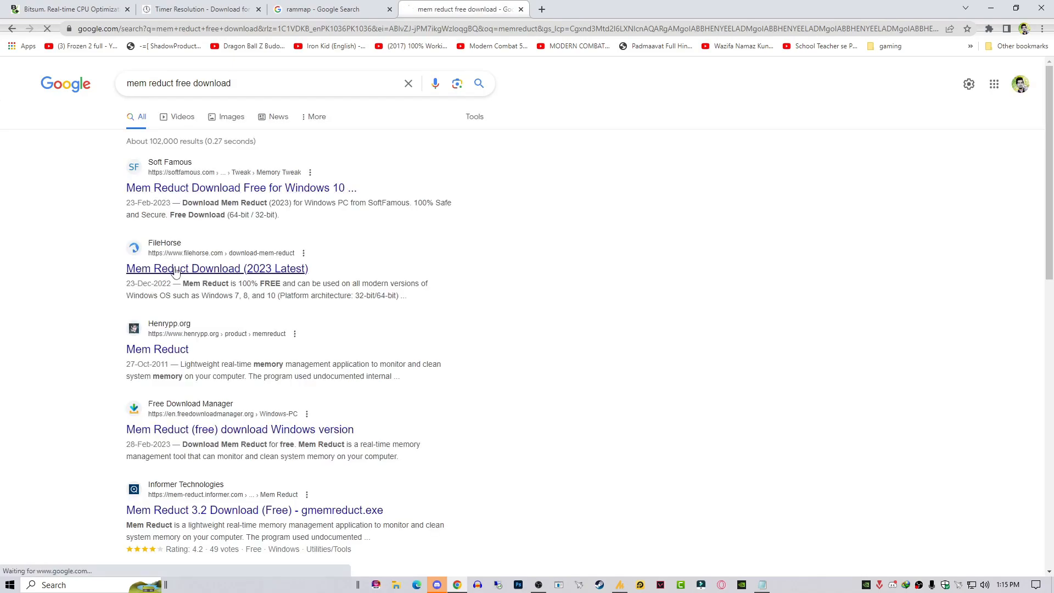
left_click(208, 268)
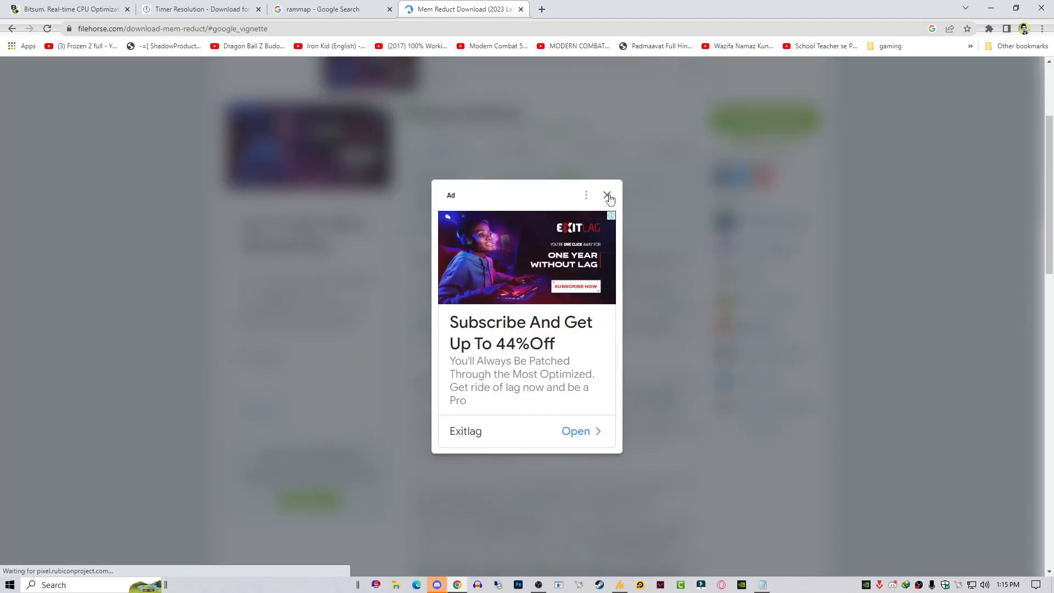
Dismiss the ad and download memreduct-3.4-setup.exe into Downloads\Programs
left_click(607, 194)
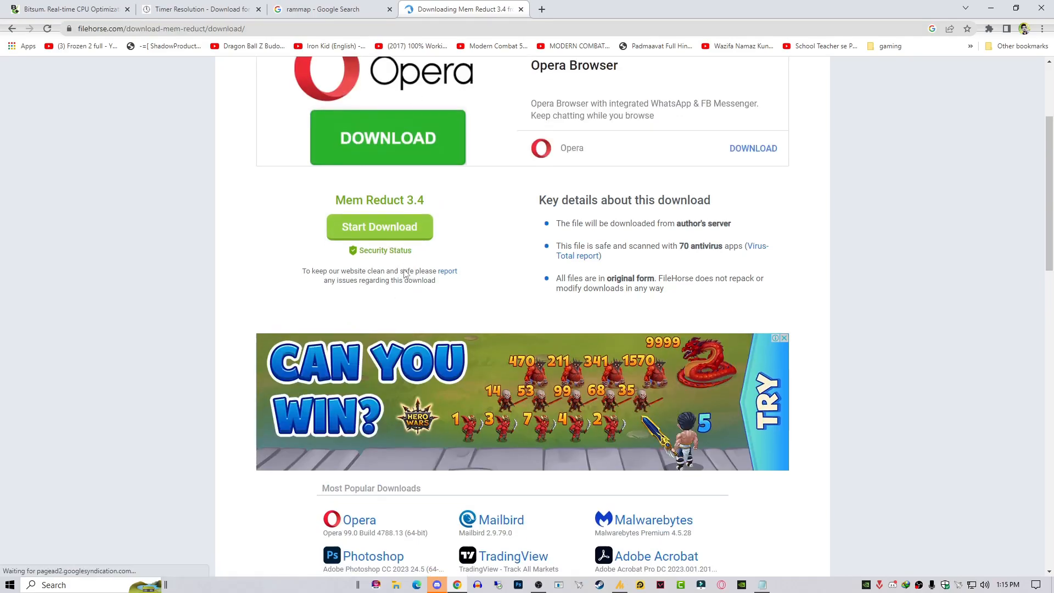
left_click(379, 227)
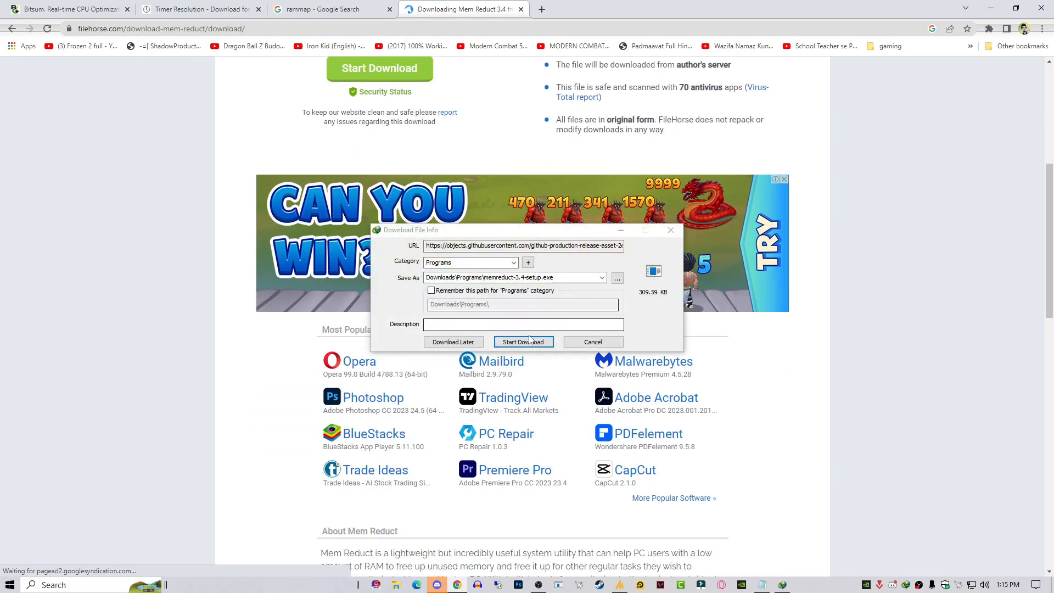
left_click(523, 341)
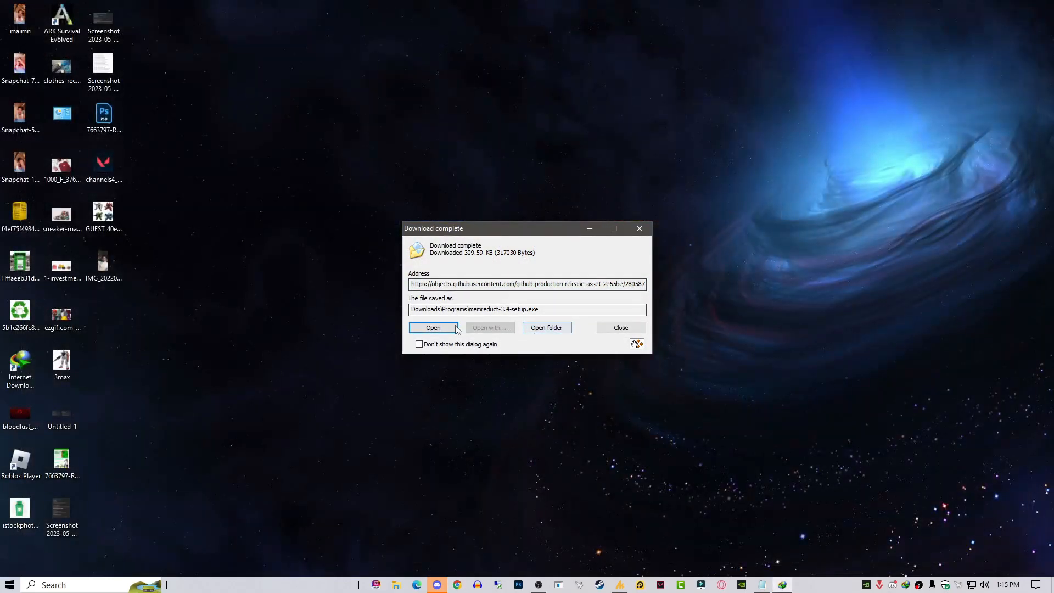
Run the Mem Reduct installer, accept the license, install, and answer the language pack prompt
left_click(433, 327)
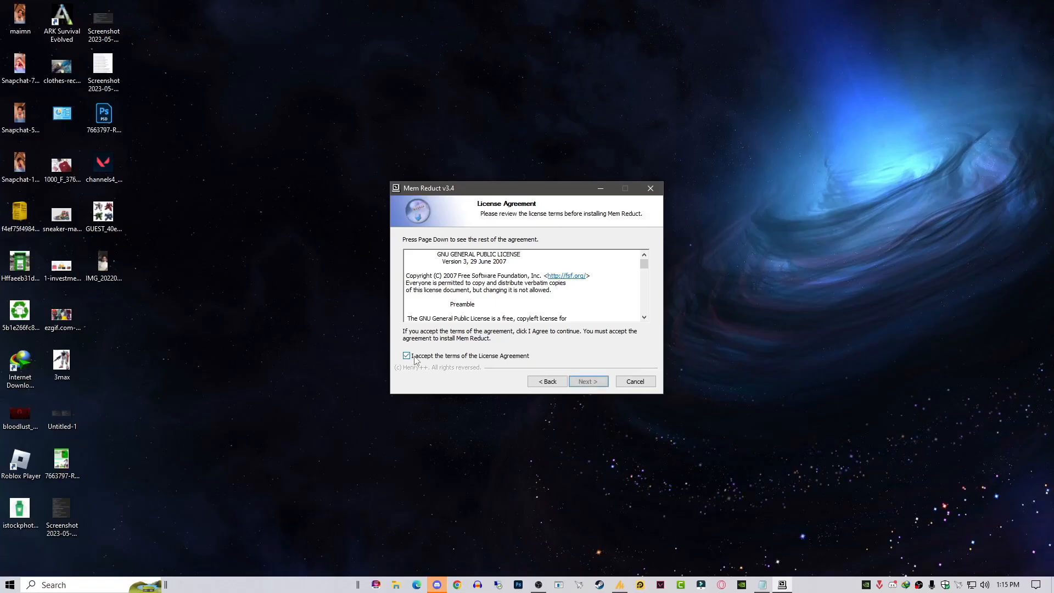
left_click(589, 381)
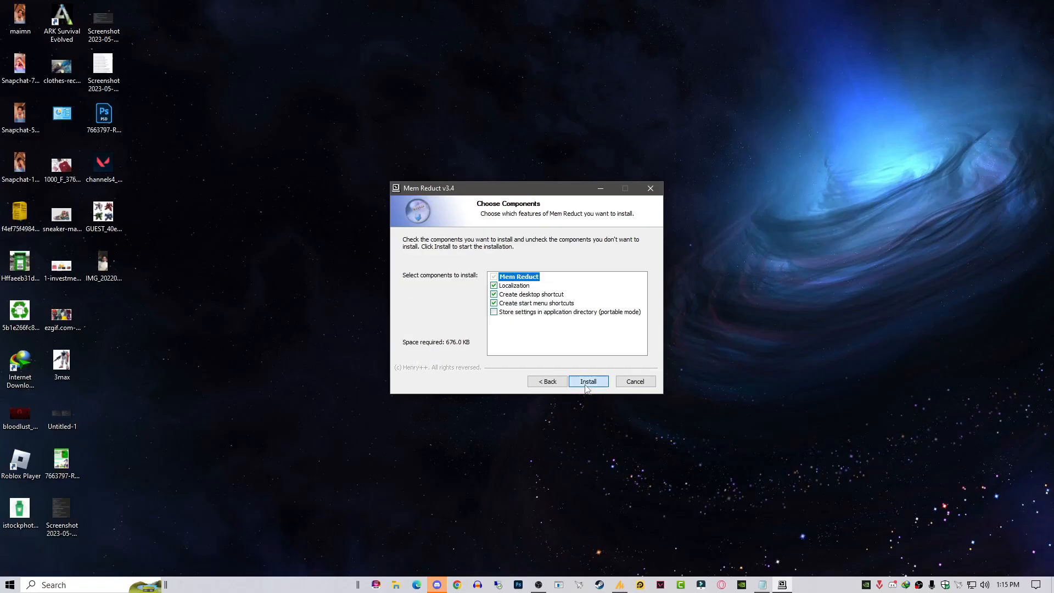
left_click(588, 381)
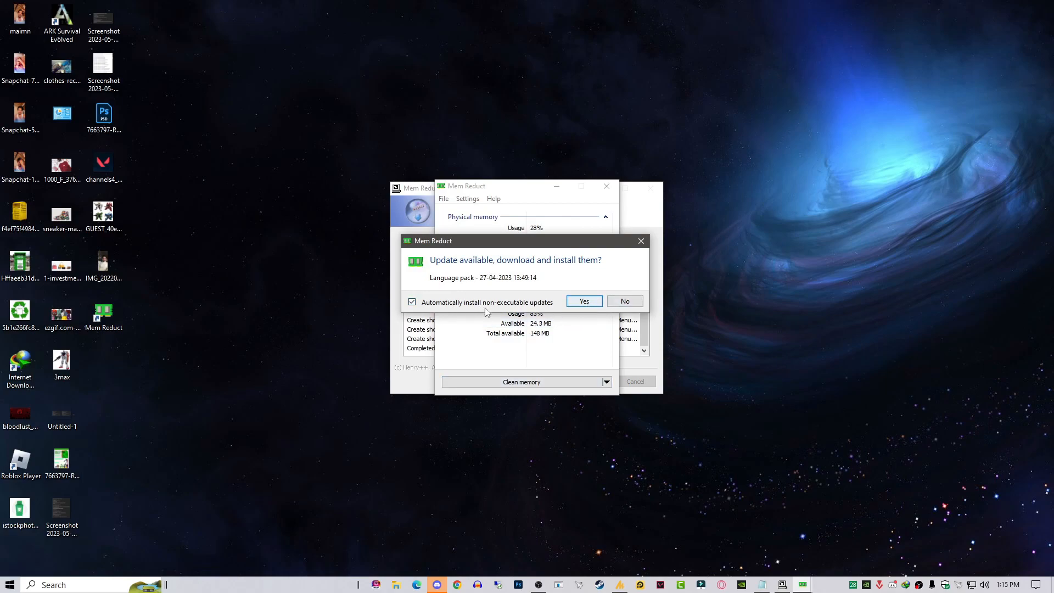
left_click(625, 301)
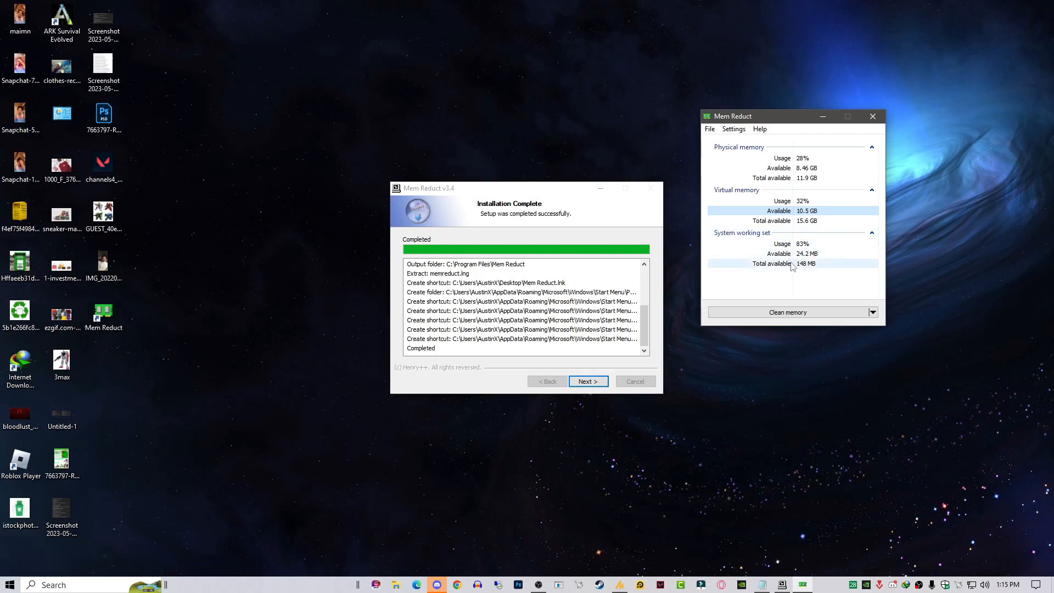
mouse_move(795, 281)
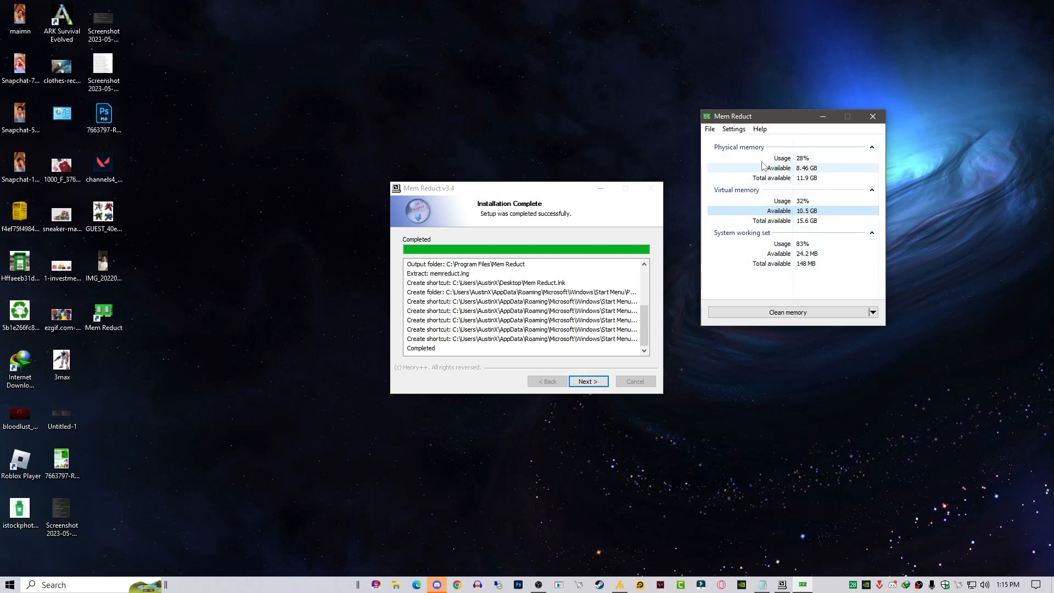
Clean memory with Combine memory lists and dismiss the memory released message
left_click(873, 311)
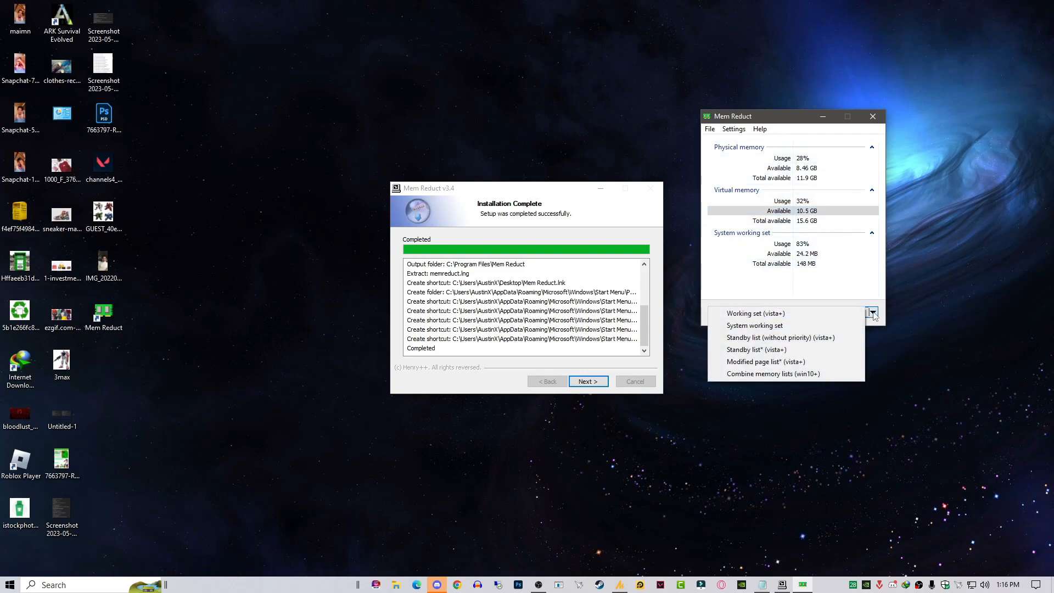
mouse_move(803, 326)
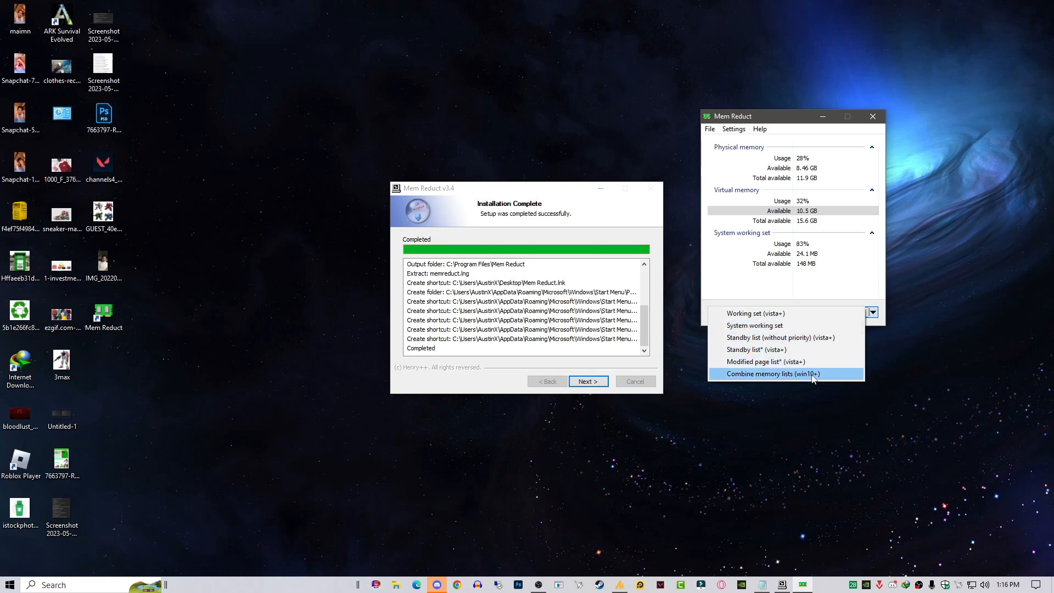
left_click(772, 374)
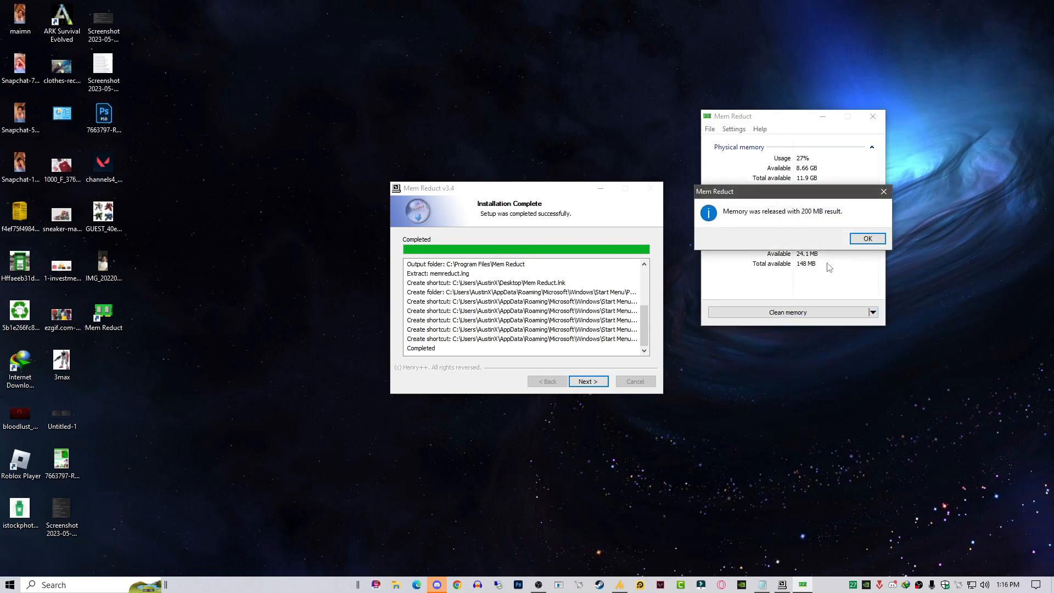
left_click(867, 238)
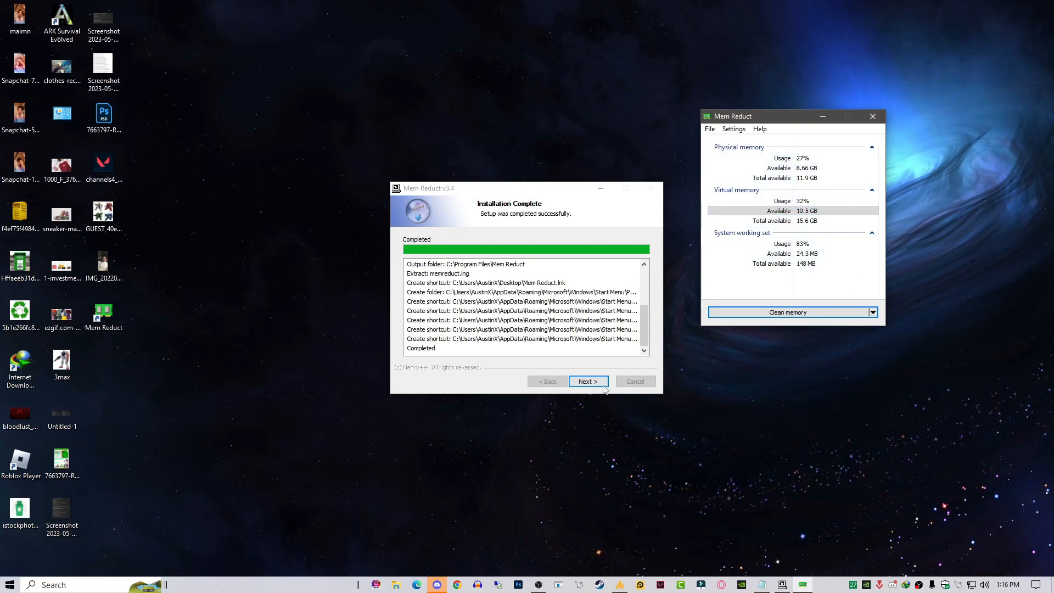
Finish the Mem Reduct setup wizard, clean memory again, and close the window
left_click(588, 381)
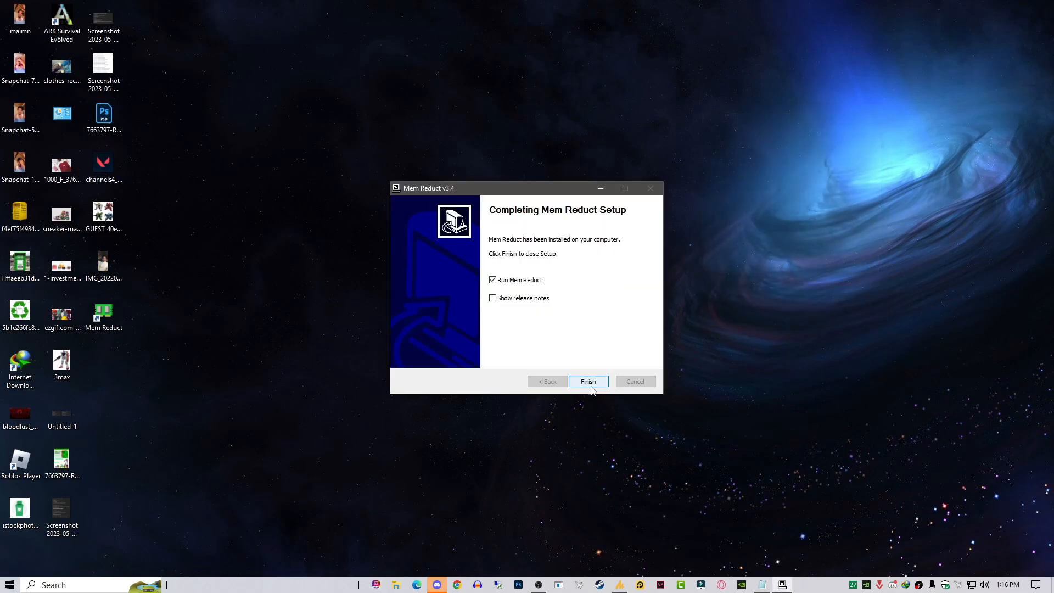
left_click(588, 381)
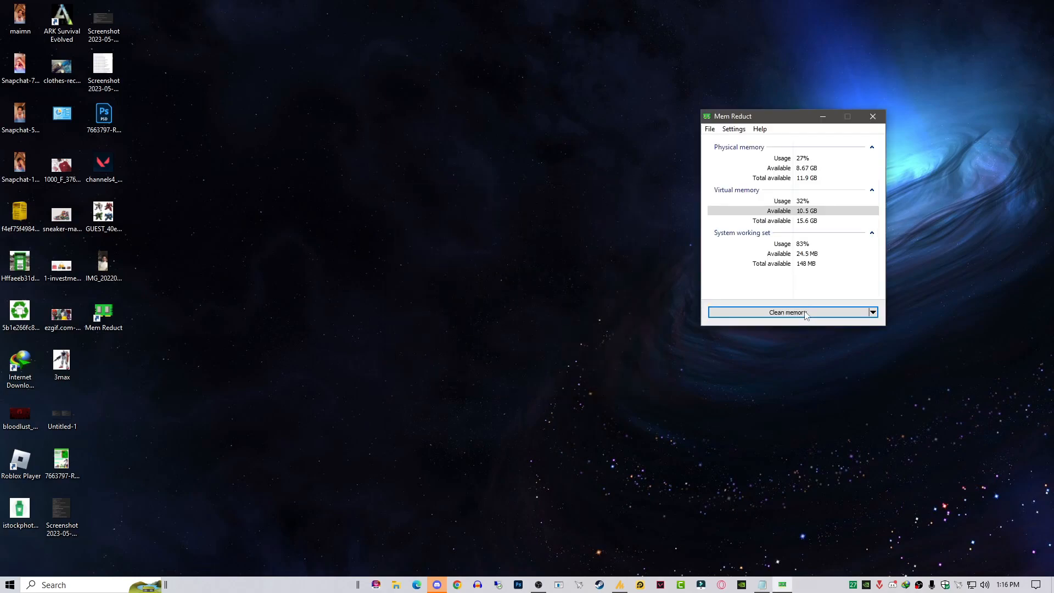
left_click(787, 312)
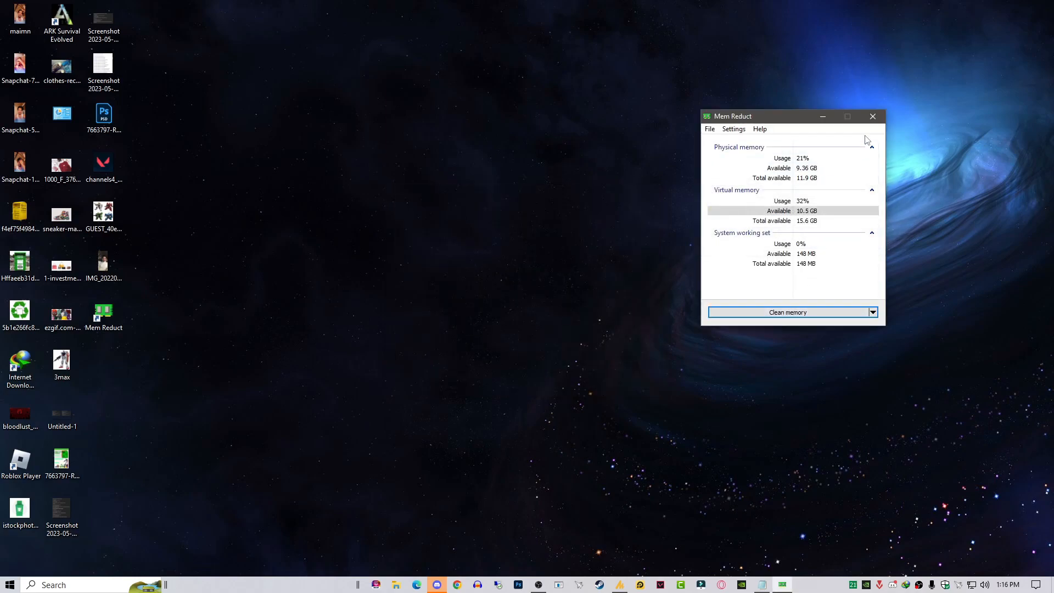
left_click(788, 313)
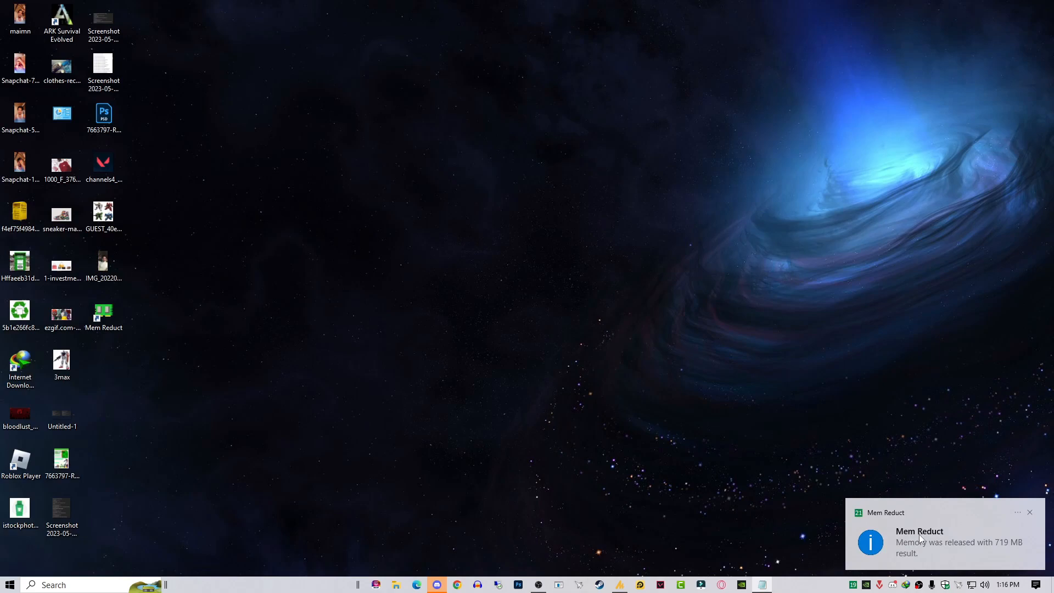
mouse_move(1001, 554)
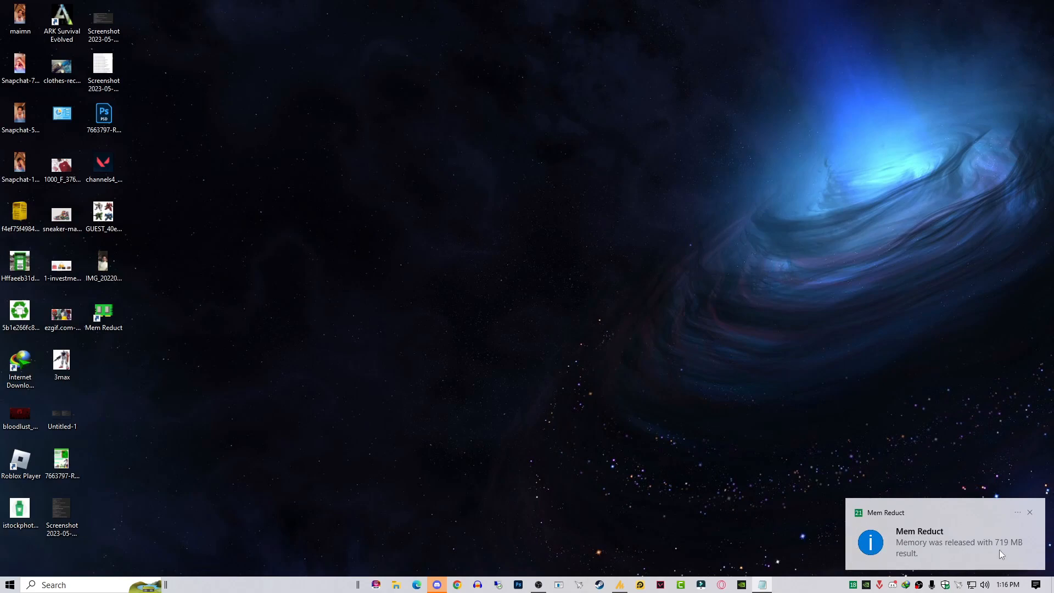
mouse_move(954, 565)
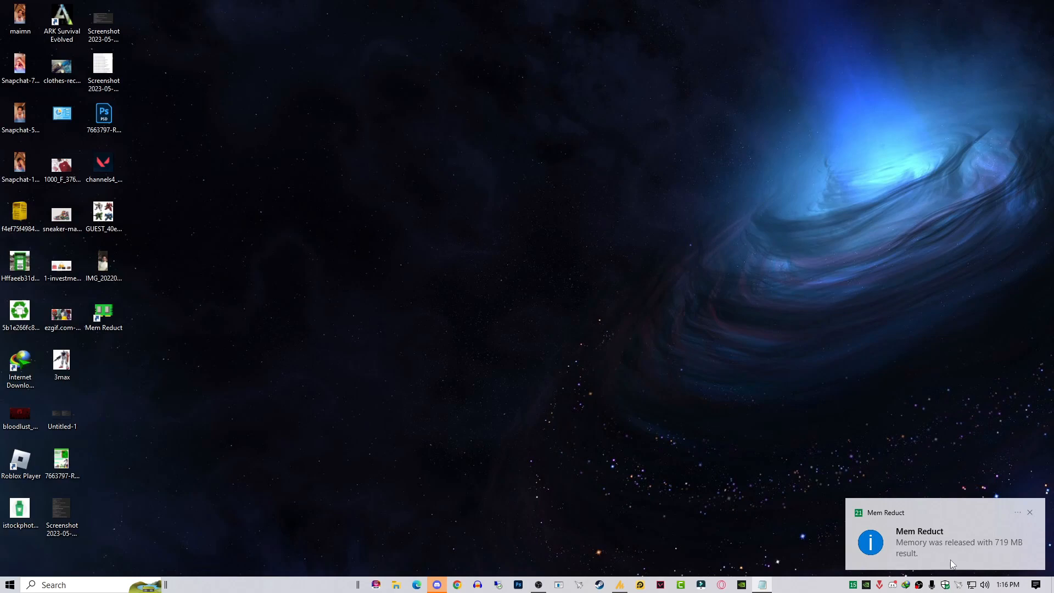
mouse_move(605, 372)
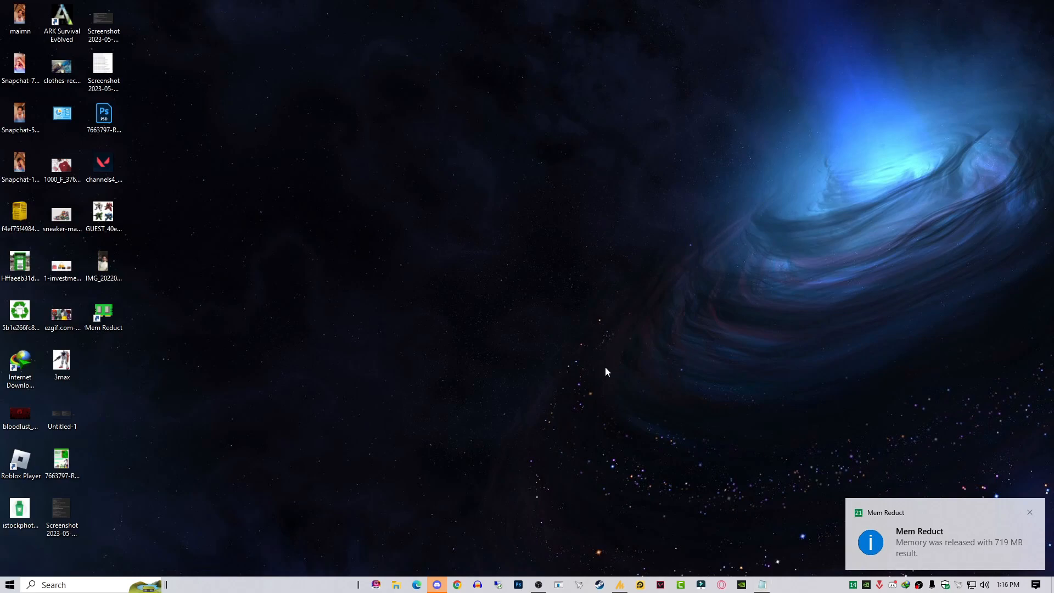
mouse_move(394, 574)
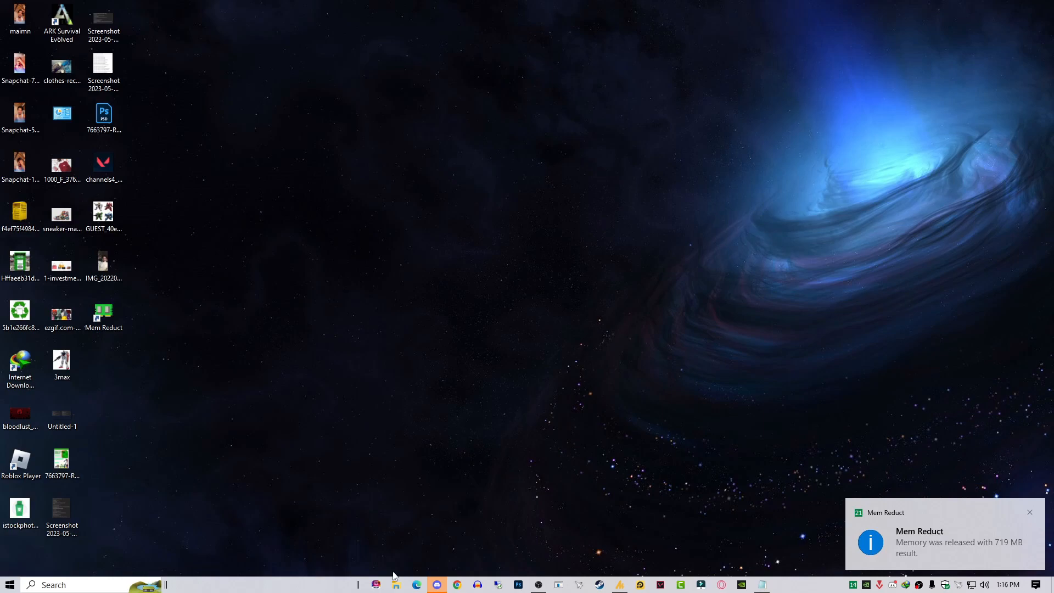
Open File Explorer at This PC from the taskbar
left_click(395, 584)
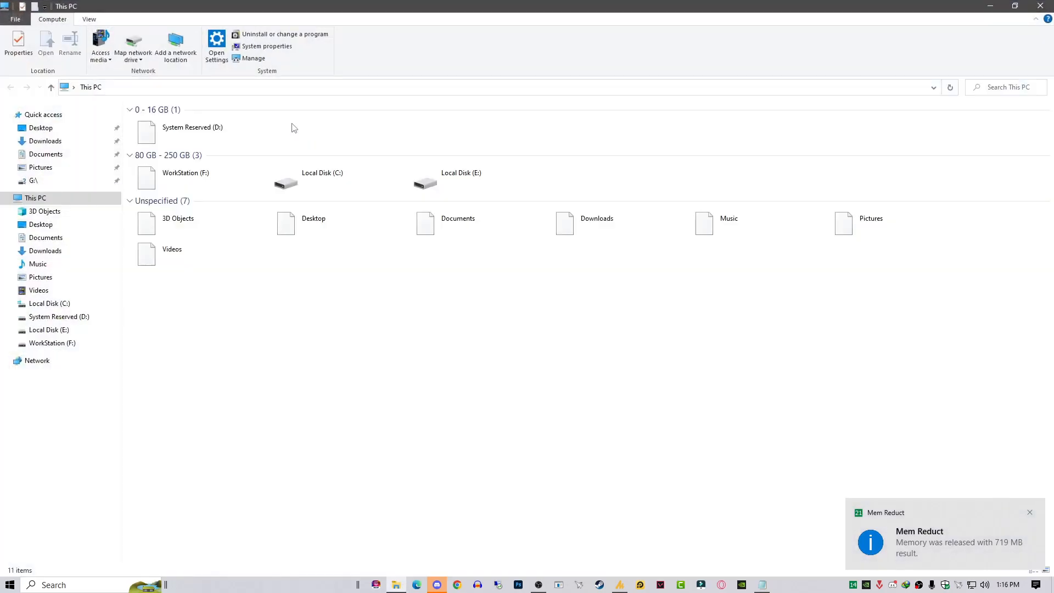
Run processlassosetup64 from Downloads\Programs to install and launch Process Lasso
left_click(45, 141)
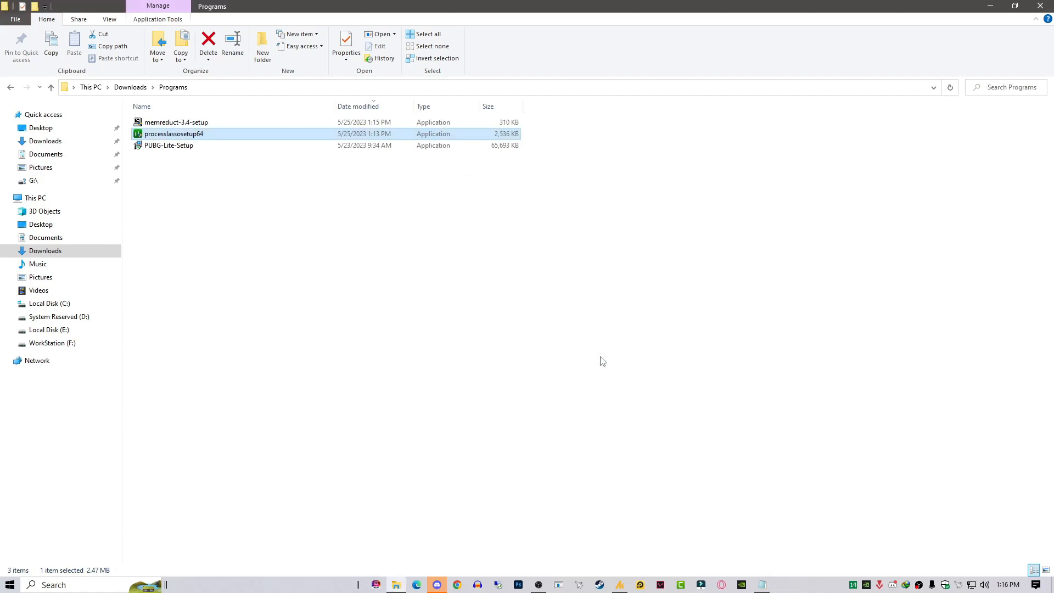
double_click(172, 133)
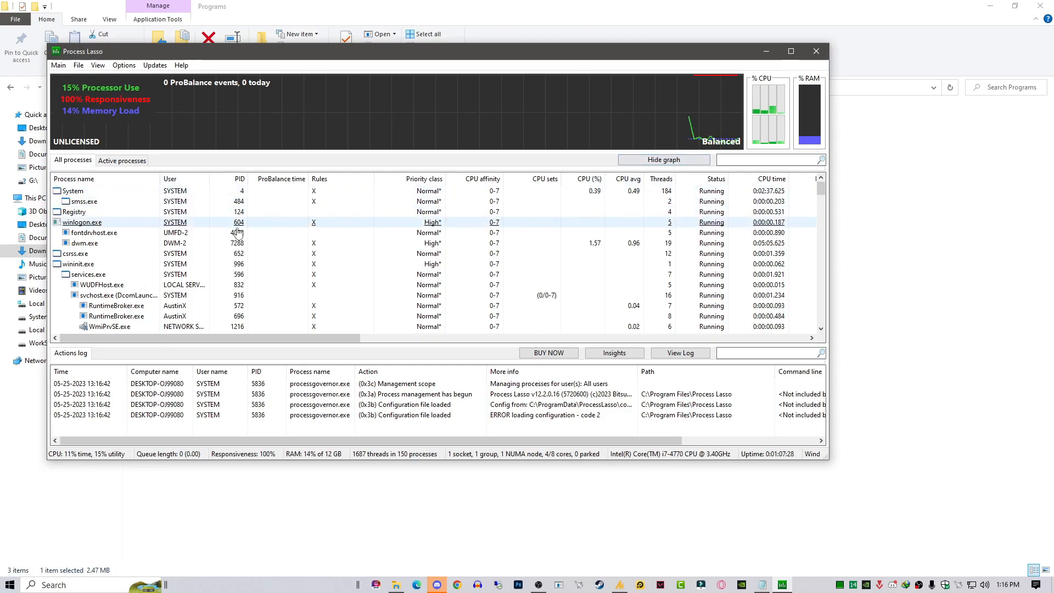
Open Process Lasso's Main menu to reach the Active Power Profile choices
left_click(58, 65)
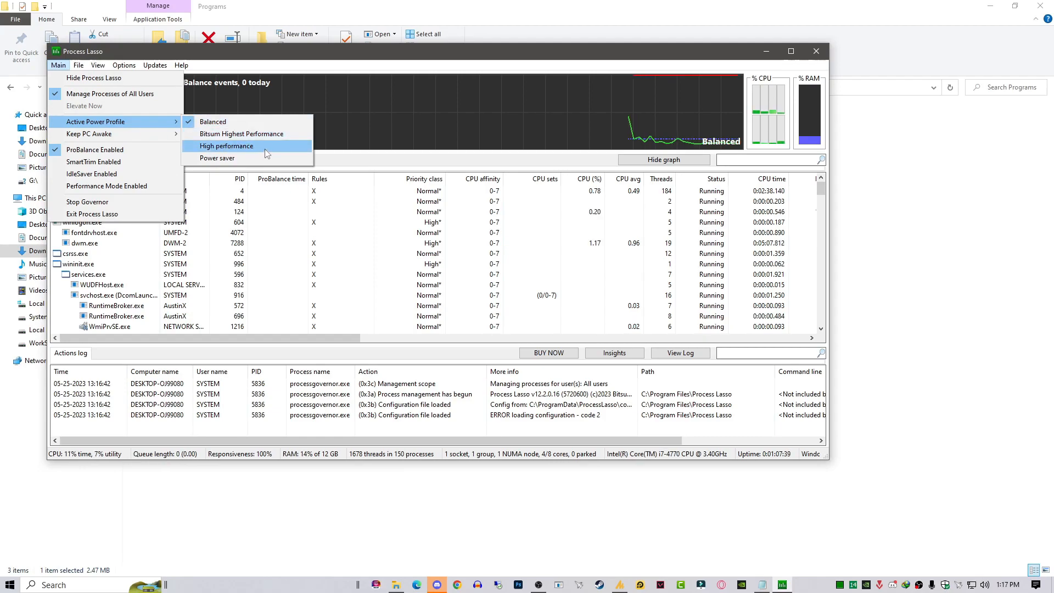
mouse_move(261, 134)
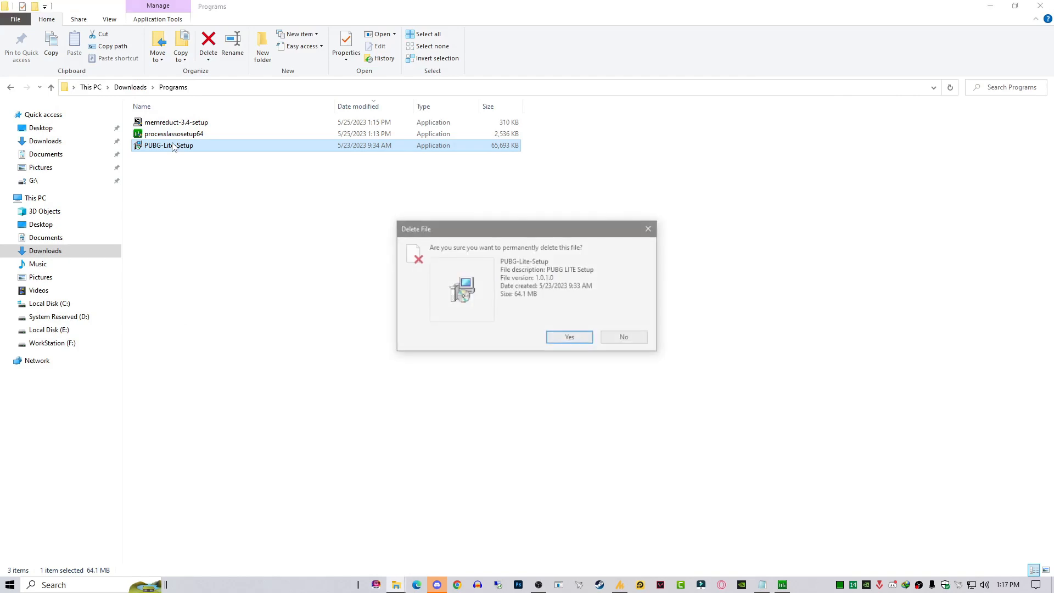
Confirm permanent deletion of the PUBG-Lite-Setup installer
left_click(569, 337)
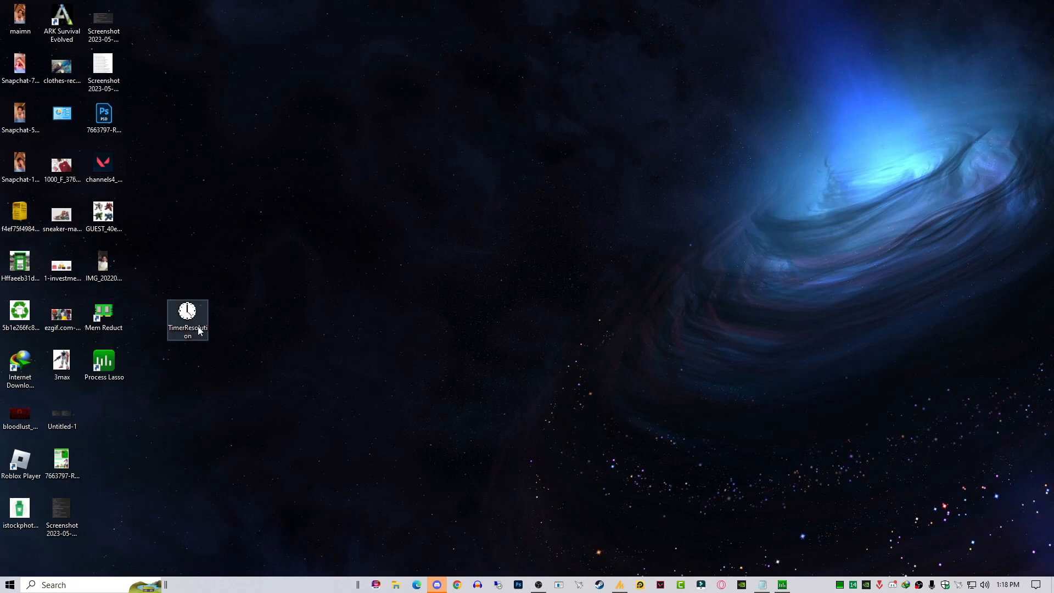
Launch TimerResolution and set the timer to its 0.500 ms maximum, reopening it to reapply
double_click(187, 312)
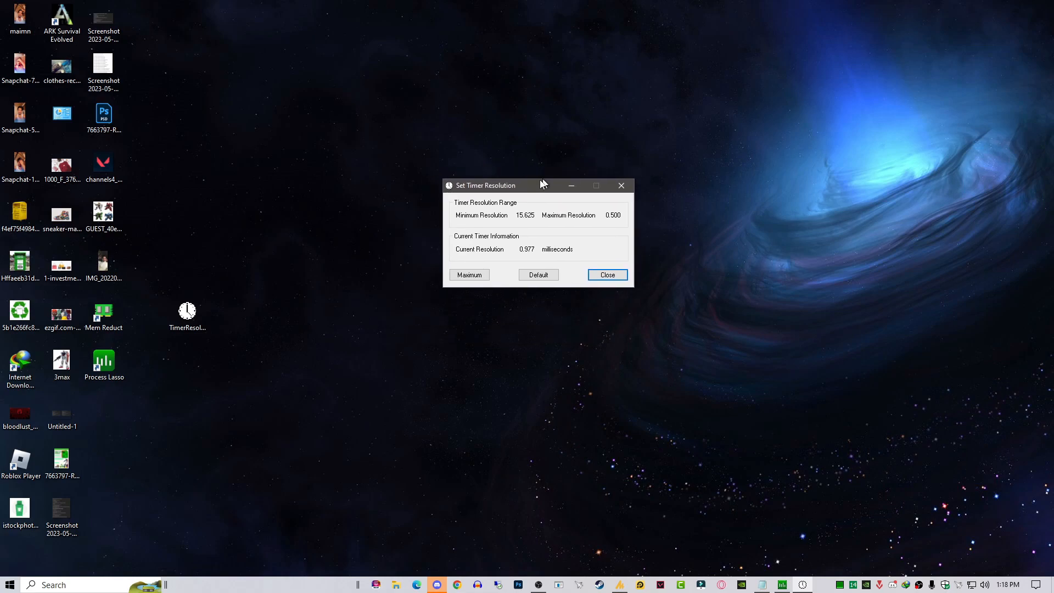
left_click(461, 268)
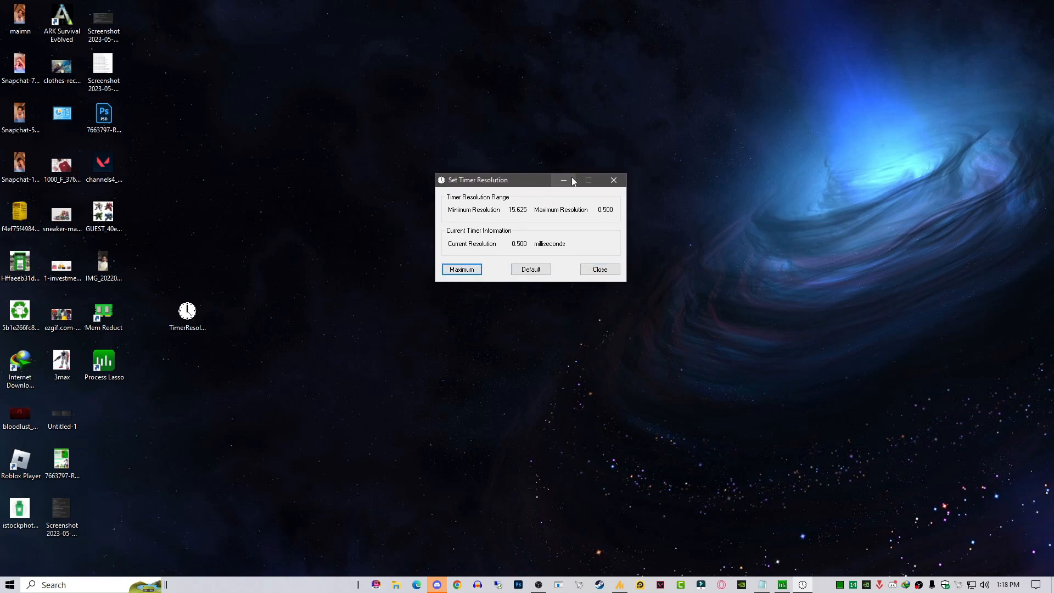
left_click(613, 180)
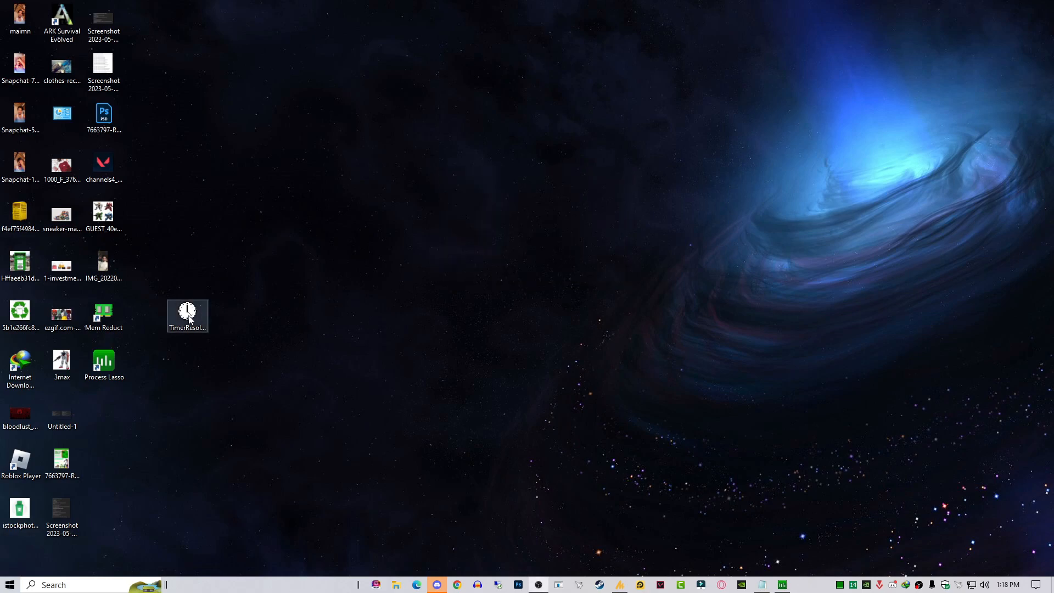
double_click(187, 312)
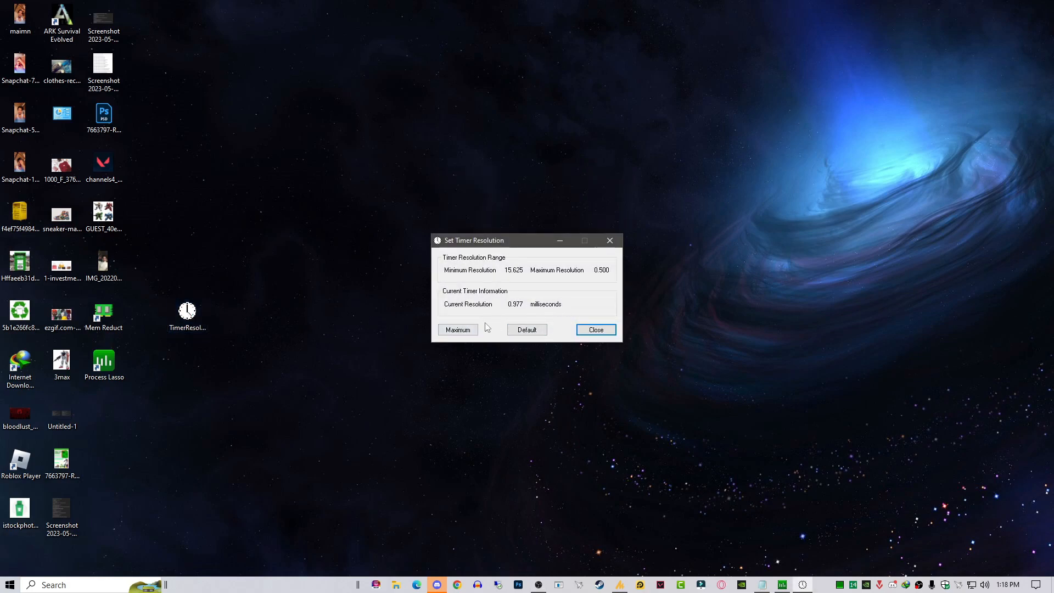
left_click(457, 330)
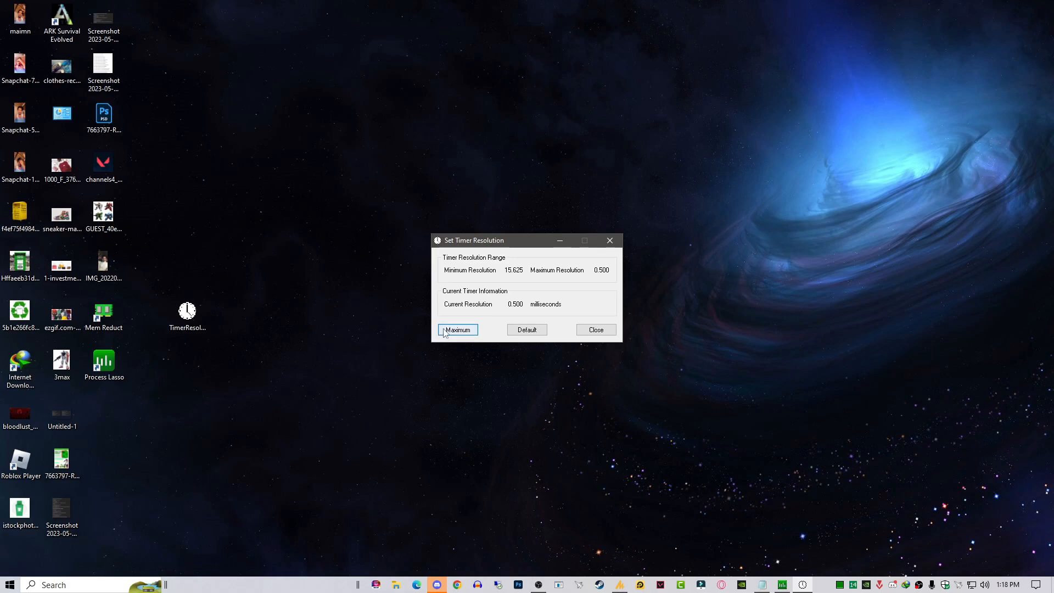